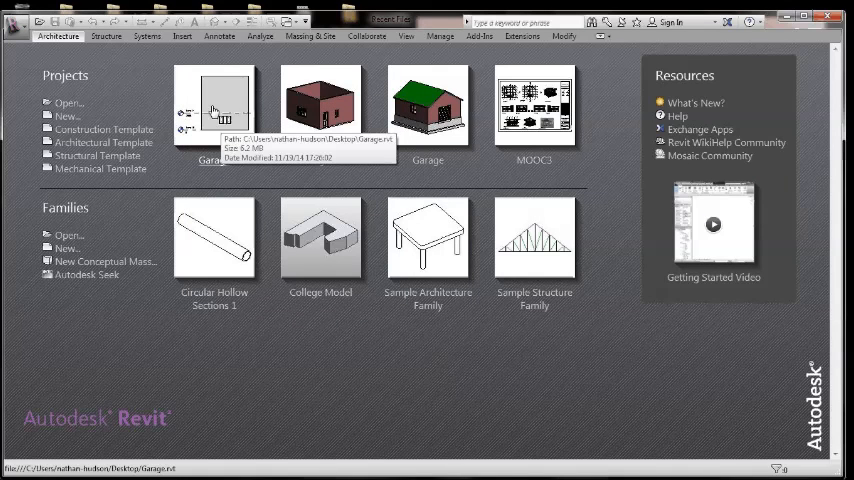
Open the brick house project from the Recent Files start page
double_click(214, 104)
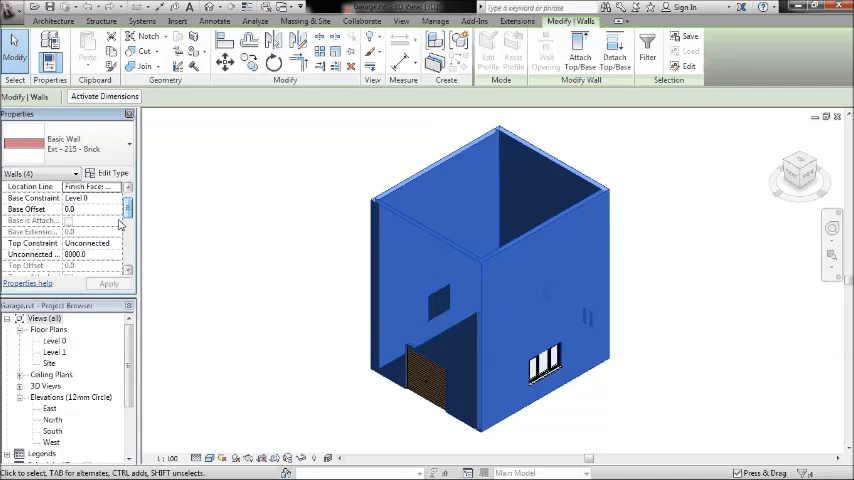
Set the selected walls' Top Constraint to 'Up to level' and apply it
left_click(90, 244)
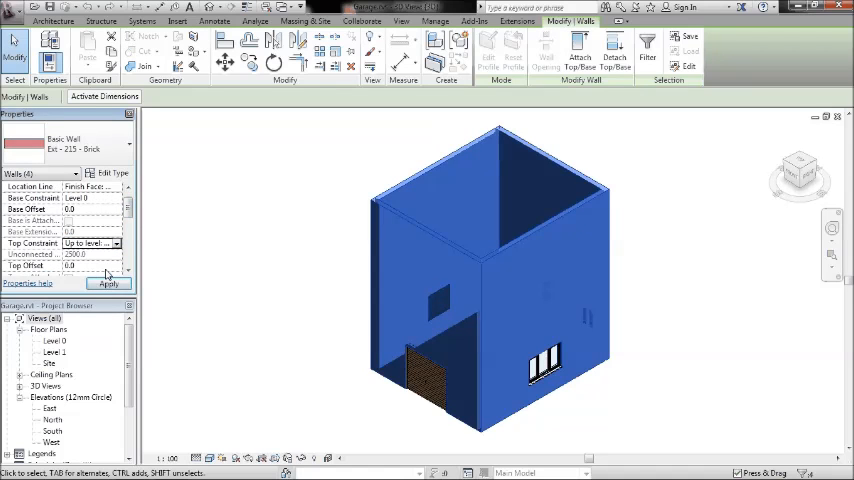
left_click(108, 284)
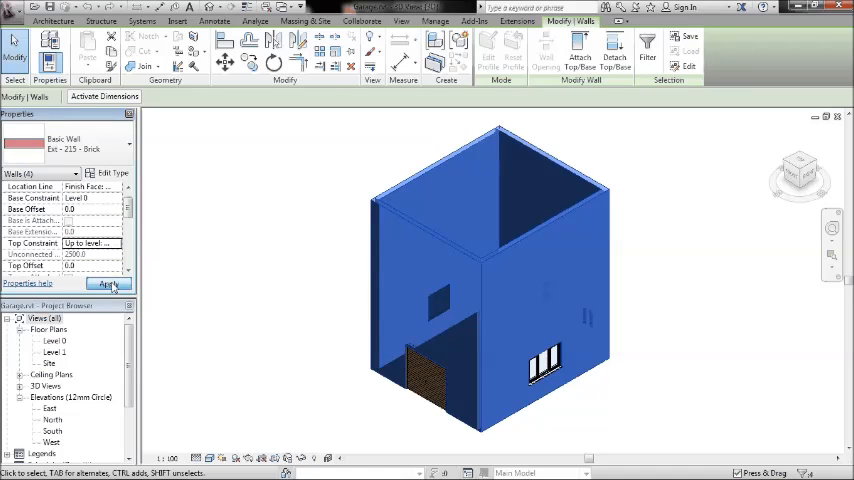
left_click(108, 284)
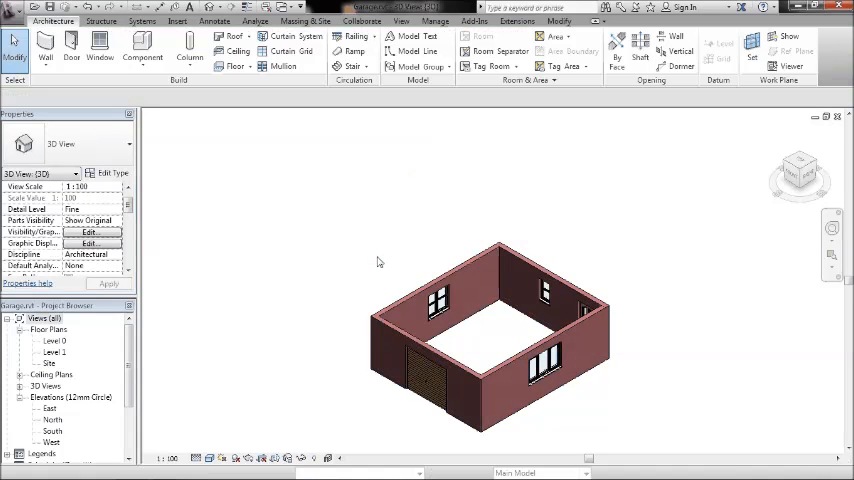
mouse_move(350, 244)
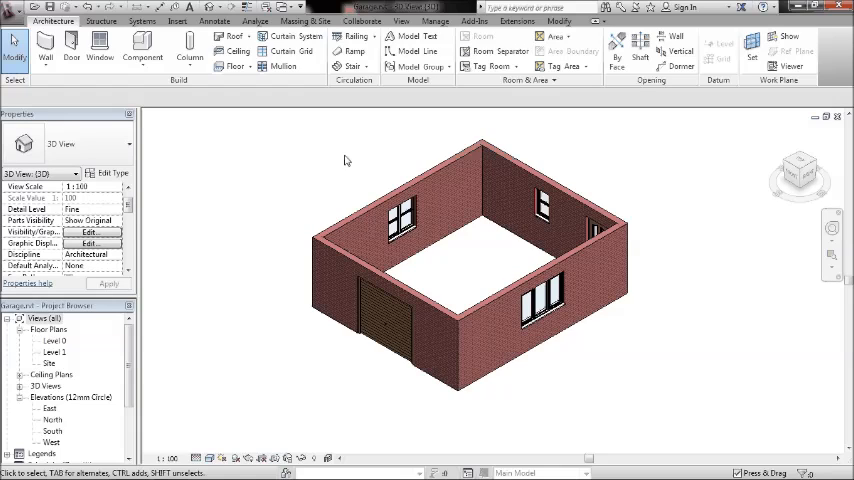
mouse_move(470, 144)
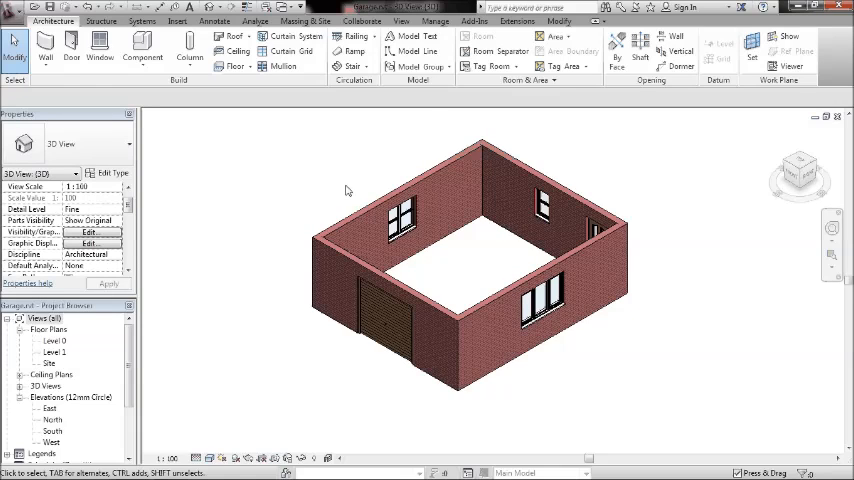
mouse_move(298, 204)
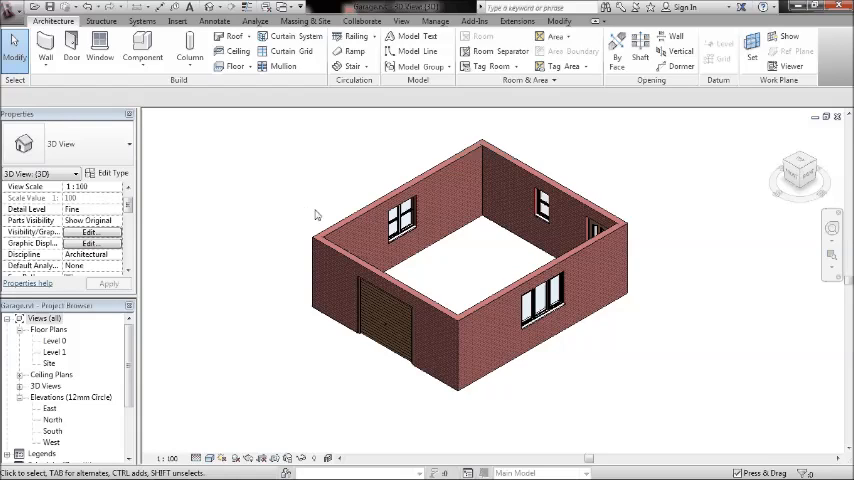
Select the back-left brick wall and place the cursor in its Top Offset field
left_click(360, 258)
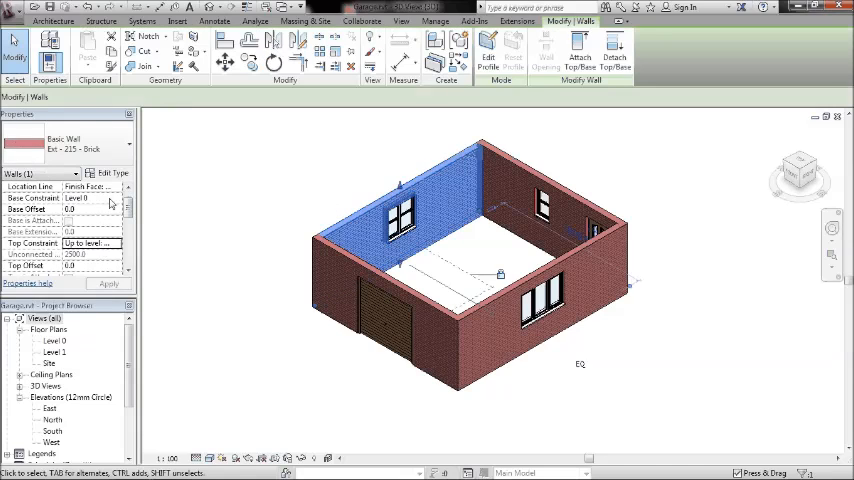
left_click(90, 244)
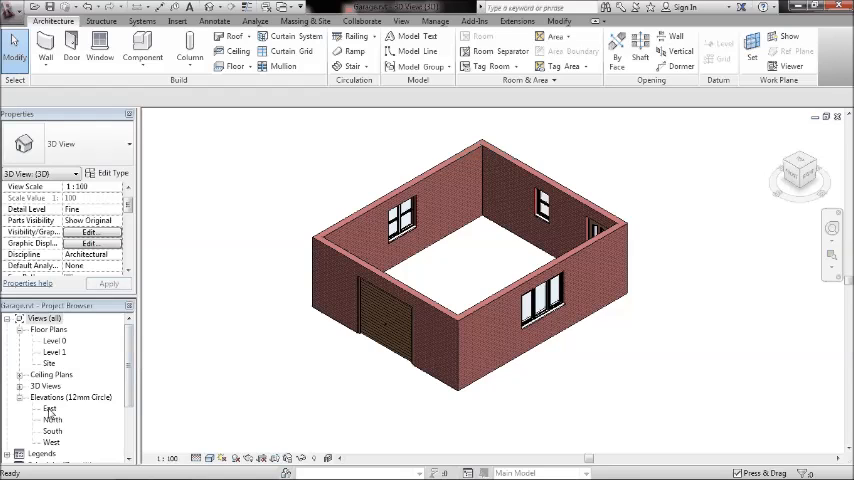
double_click(50, 408)
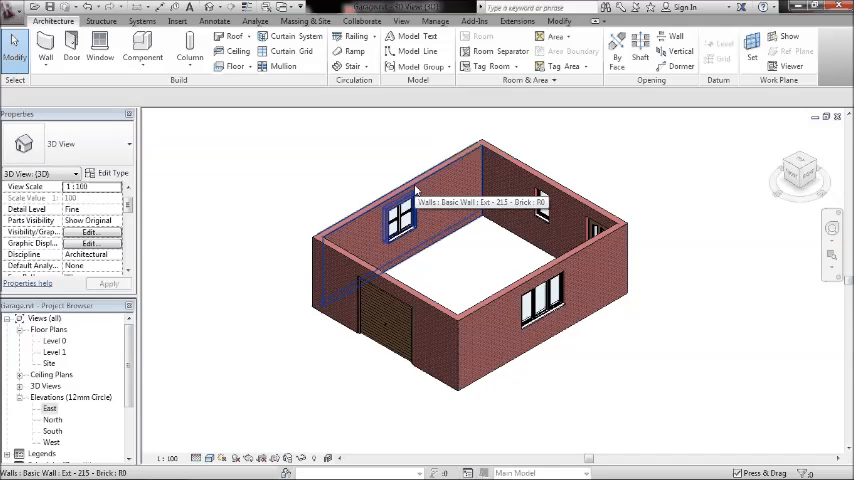
mouse_move(440, 172)
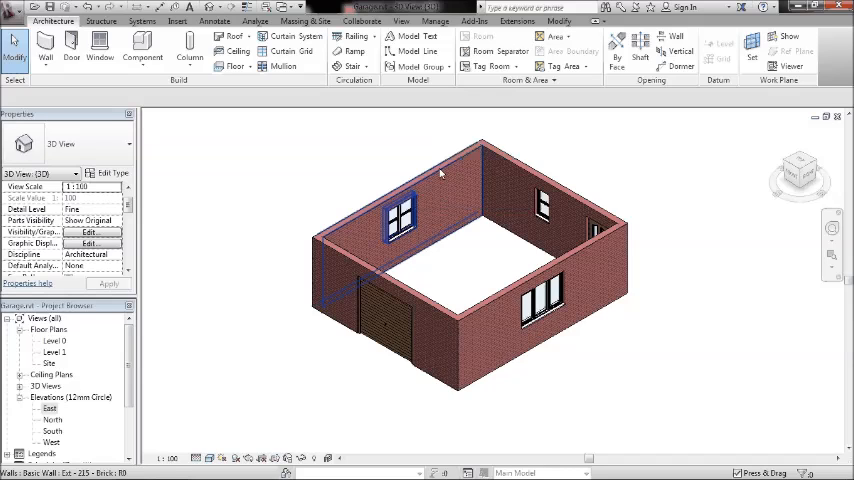
left_click(430, 180)
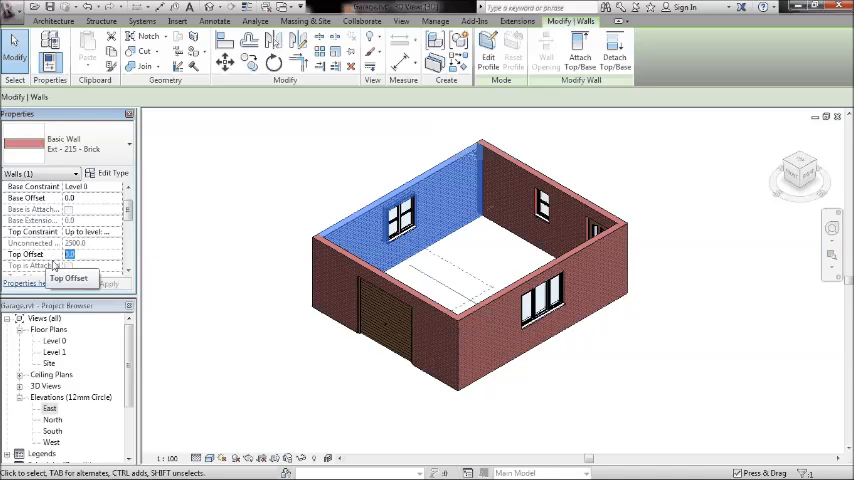
Give the back-left wall a Top Offset of 100.0 and check the raised corner
type("100.0")
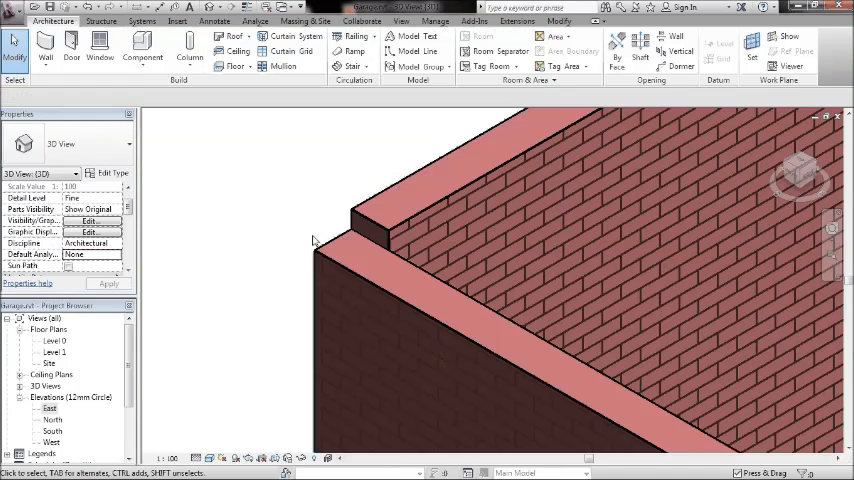
scroll("up", 3)
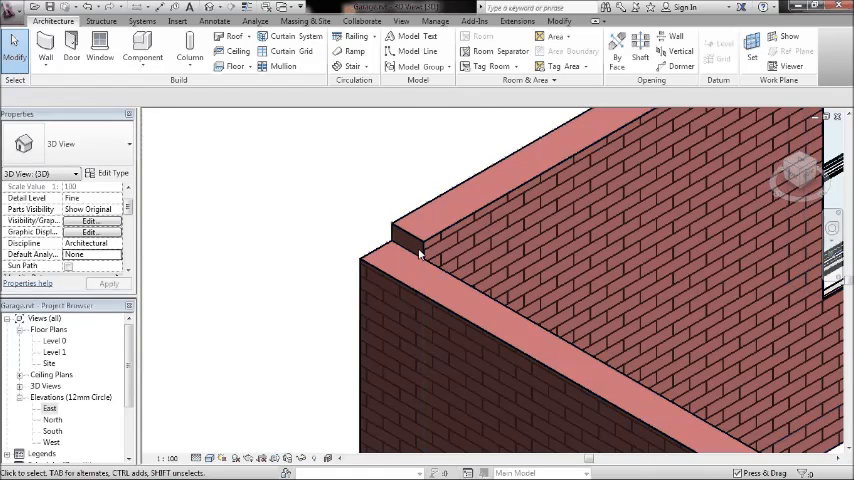
mouse_move(400, 256)
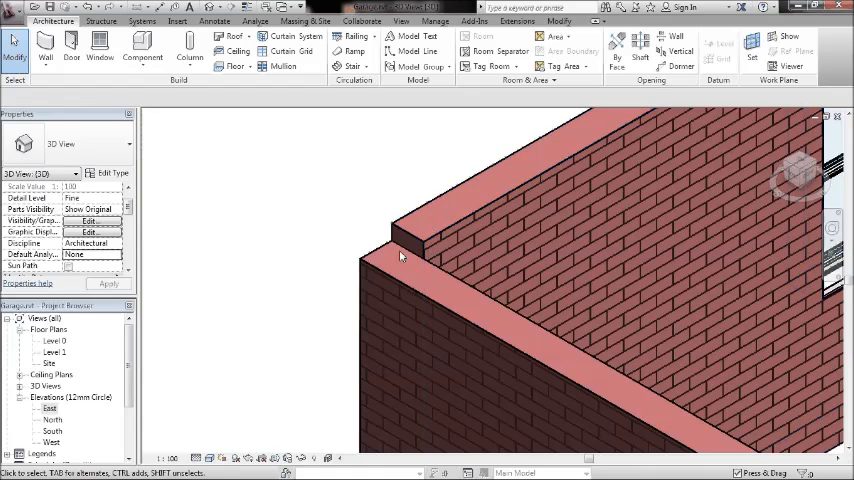
left_click(420, 244)
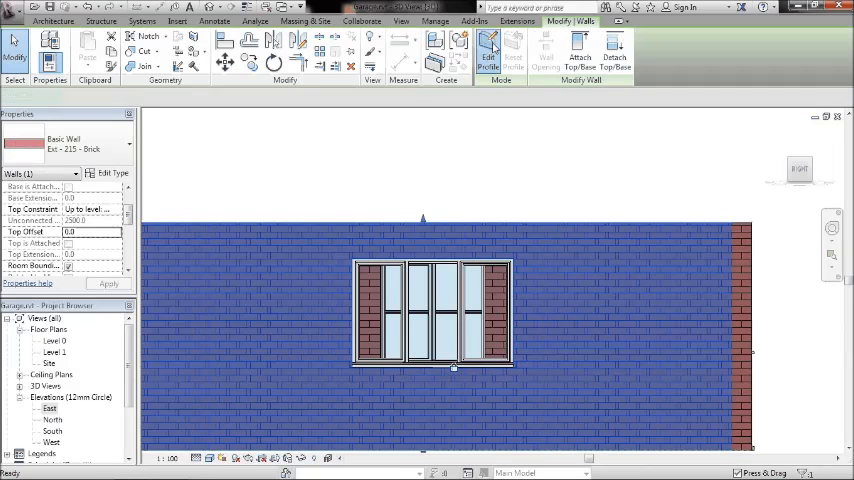
Enter Edit Profile on the wall and sketch a new line along its top
left_click(488, 56)
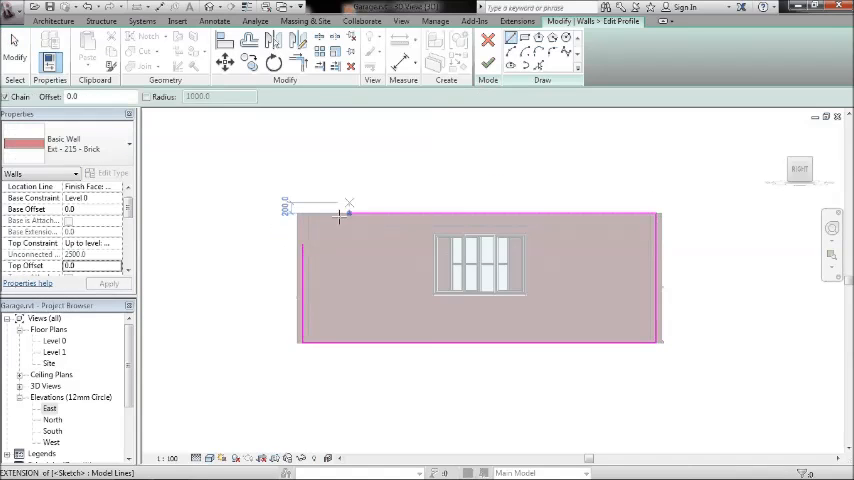
left_click_drag(348, 204, 300, 244)
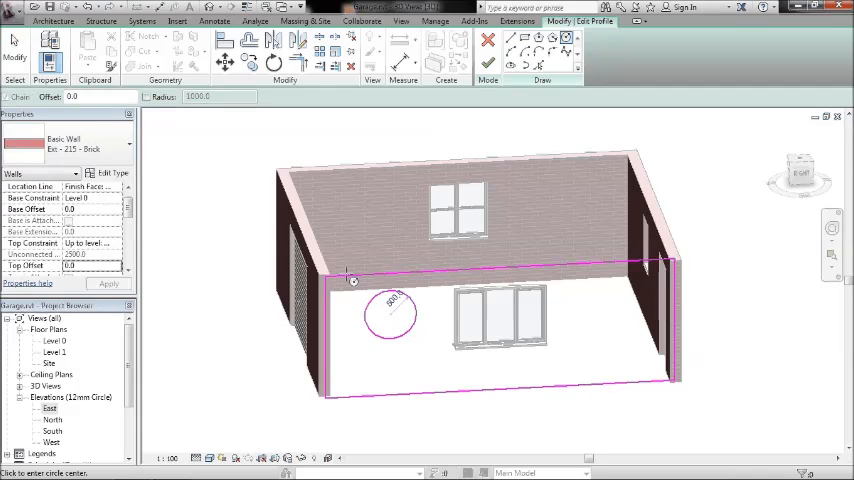
mouse_move(368, 330)
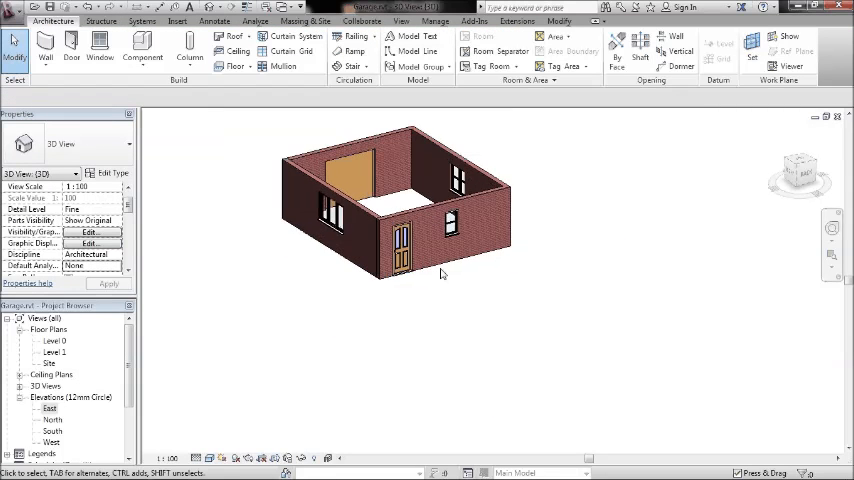
Select a brick wall and open an elevation view showing Level 0 and Level 1
left_click(450, 236)
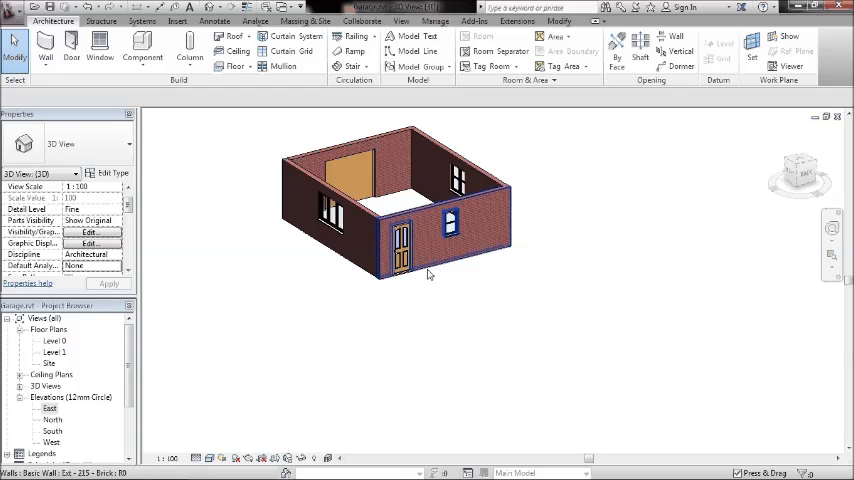
mouse_move(428, 270)
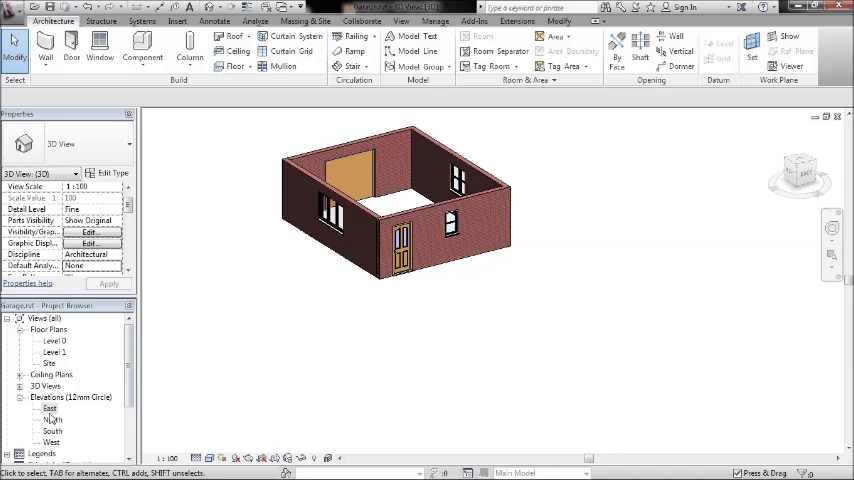
double_click(48, 408)
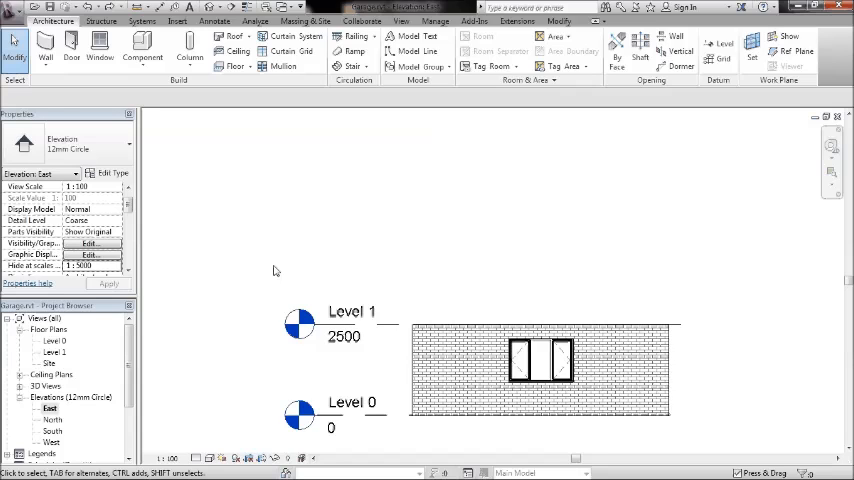
Start a new architectural floor on the Level 0 plan and review its floor types
double_click(56, 340)
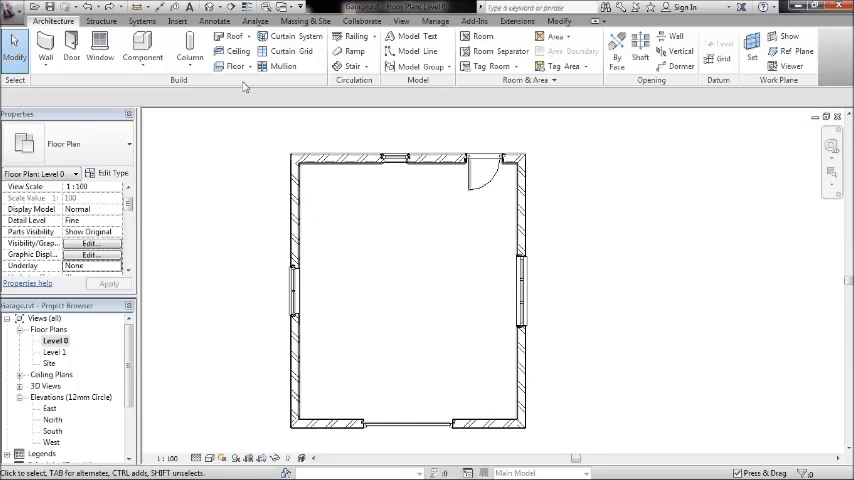
left_click(236, 66)
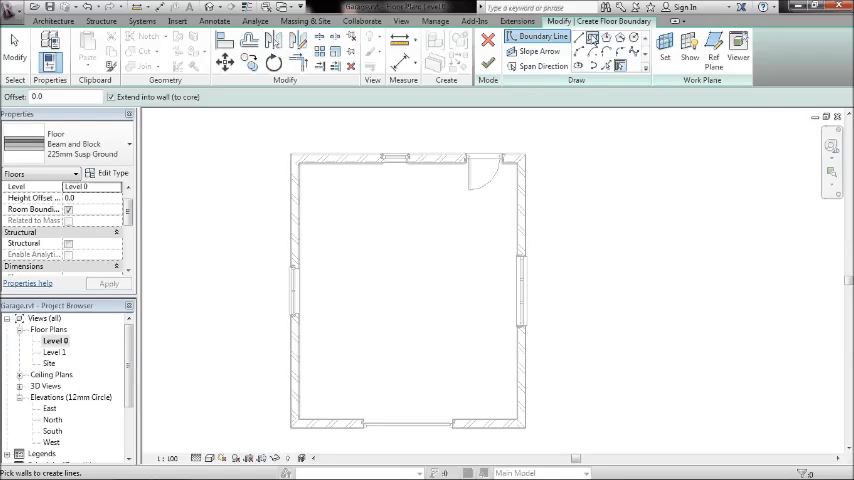
mouse_move(604, 66)
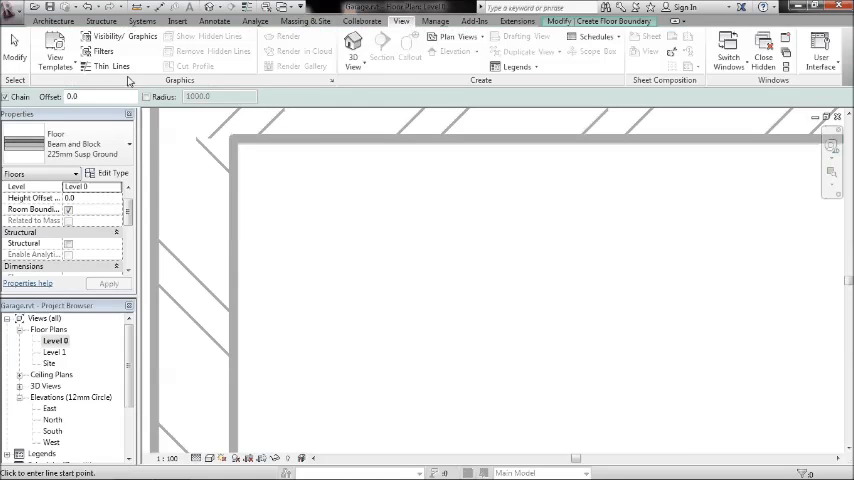
left_click(110, 66)
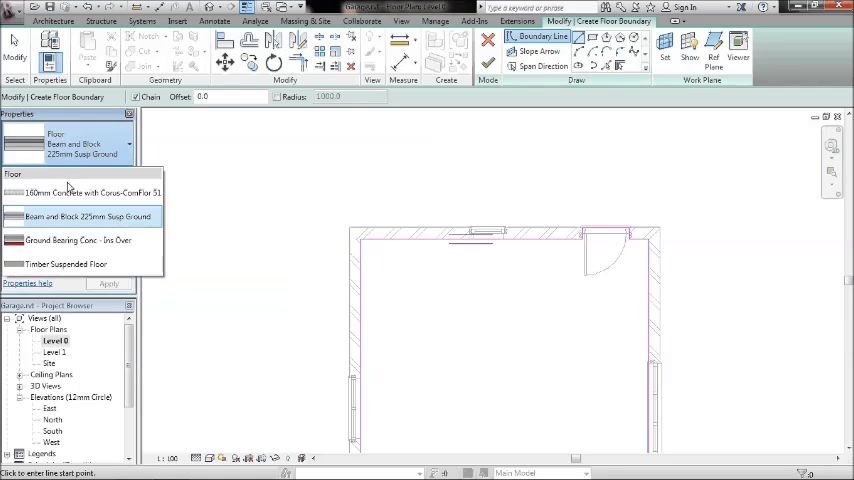
Choose a different floor type for the floor being sketched
left_click(88, 192)
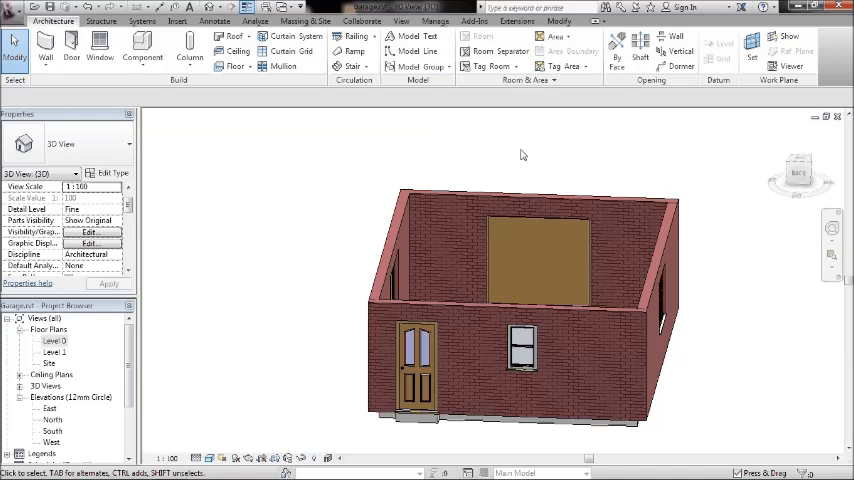
mouse_move(506, 178)
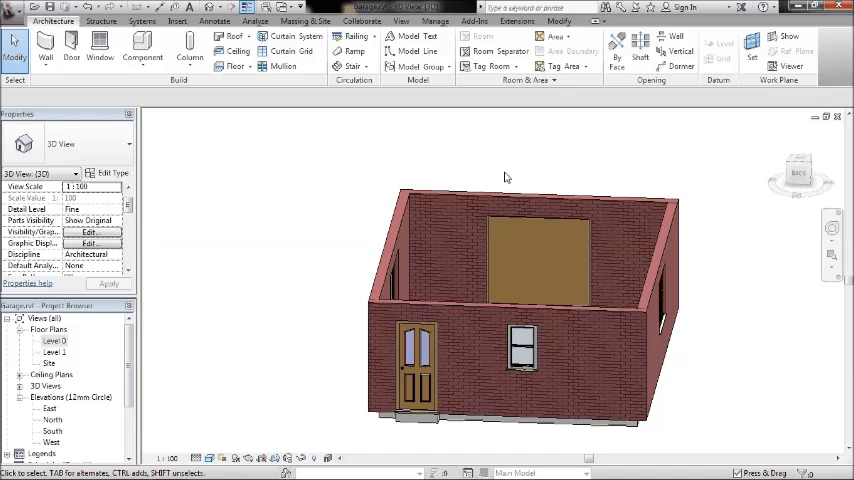
left_click(416, 360)
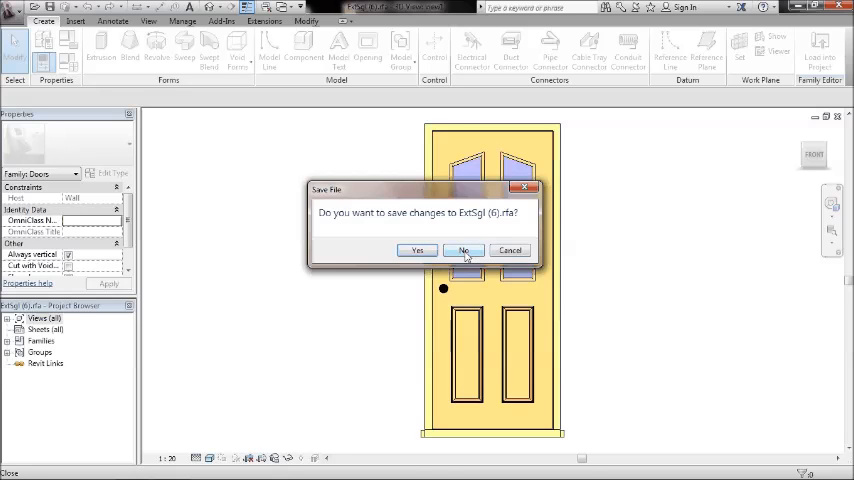
left_click(464, 250)
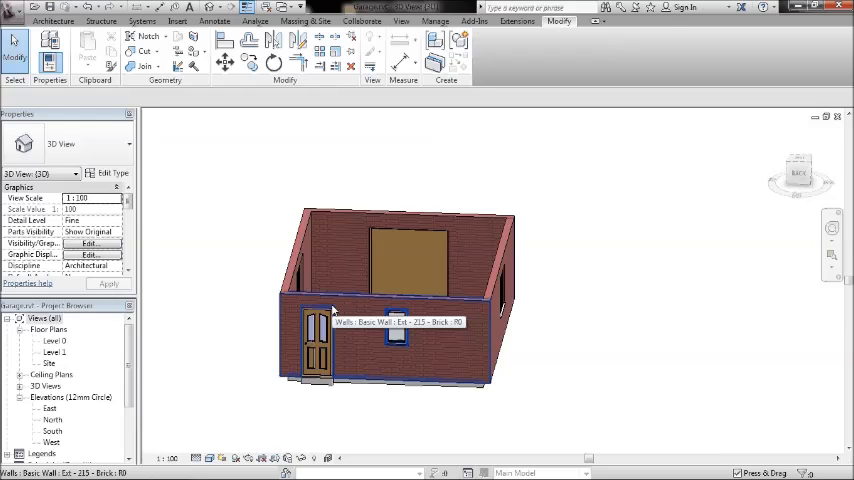
Return to the Level 0 plan and discard the unfinished floor sketch
double_click(52, 340)
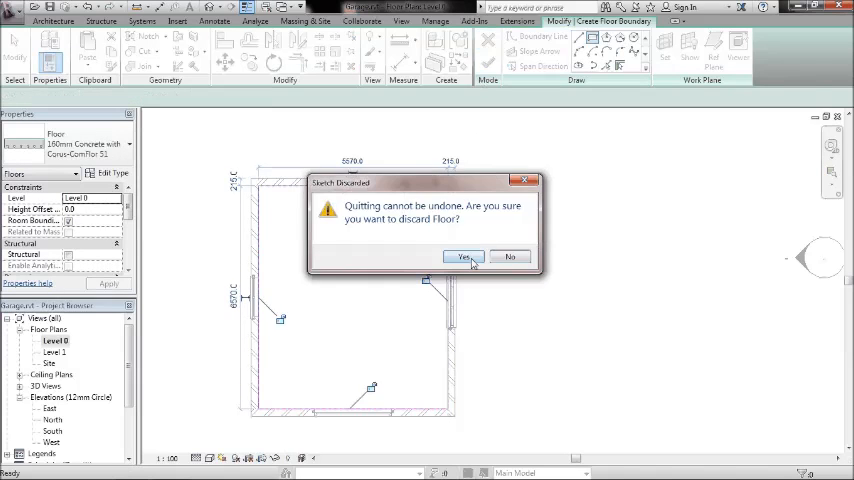
left_click(464, 256)
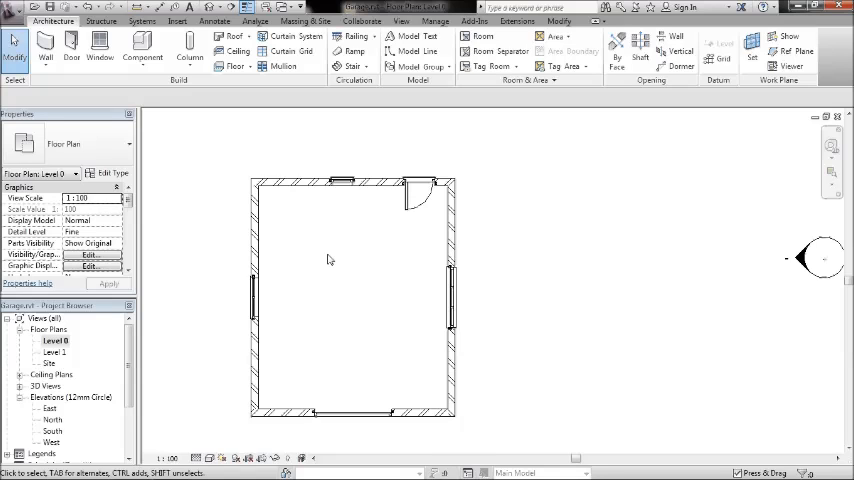
mouse_move(196, 144)
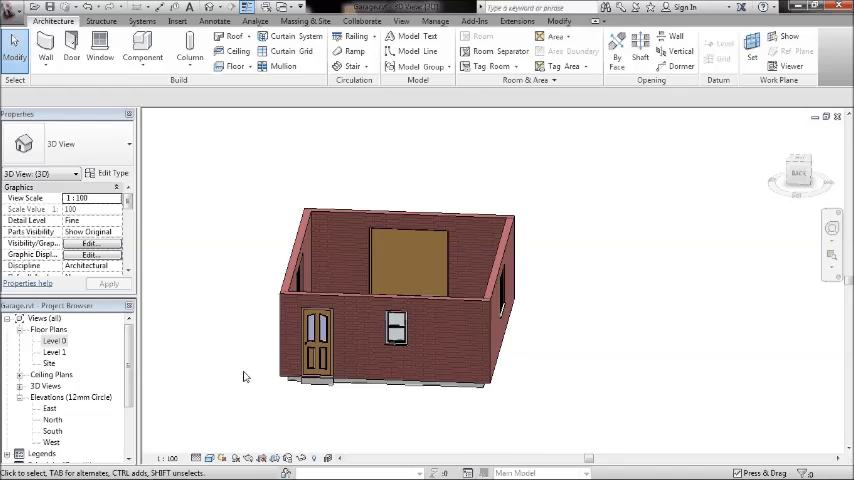
Switch the 3D view's visual style to Hidden Line
left_click(208, 458)
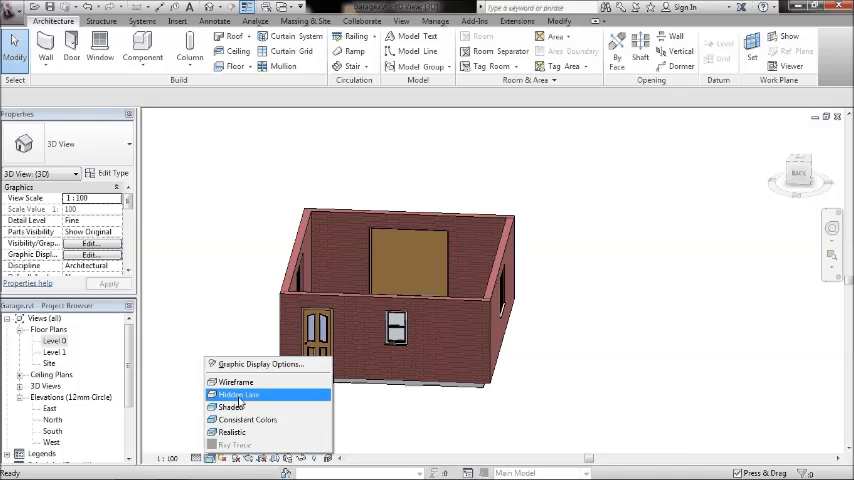
left_click(238, 394)
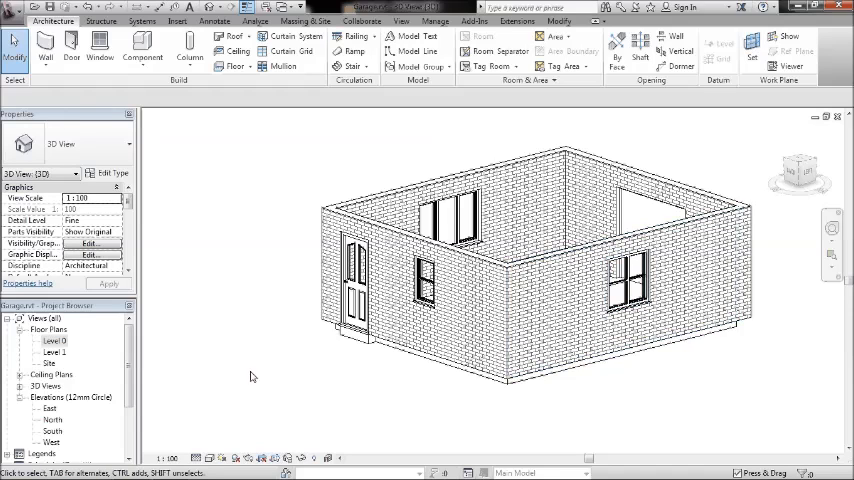
Begin a Roof by Footprint on the Level 0 plan and dismiss the Lowest Level Notice
double_click(56, 352)
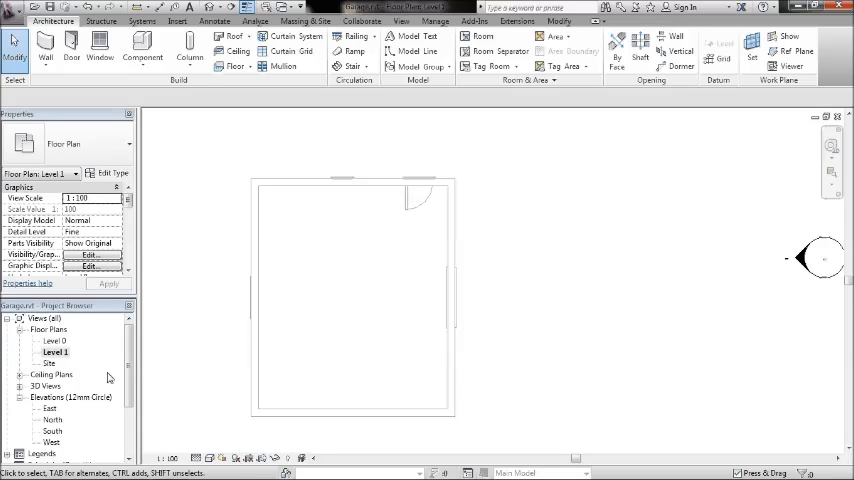
double_click(56, 340)
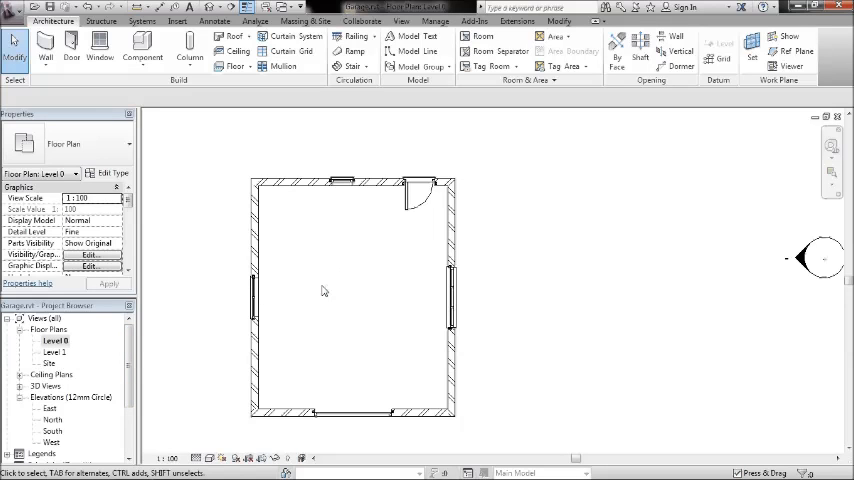
left_click(232, 36)
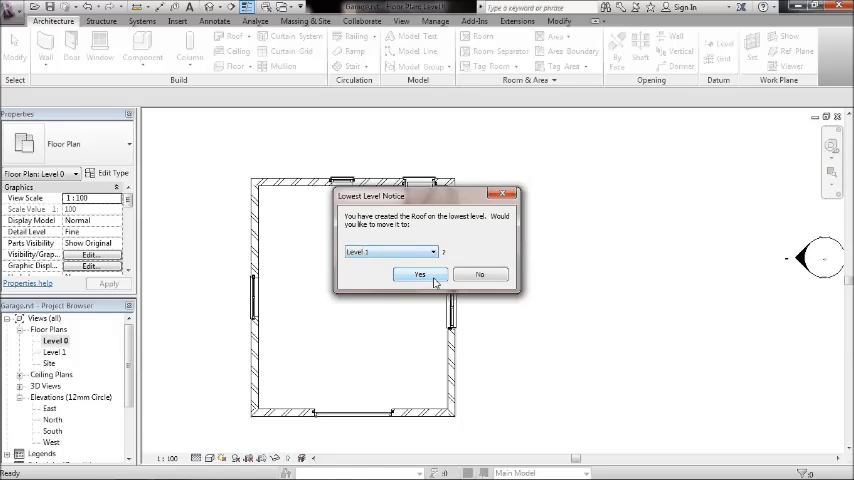
left_click(420, 276)
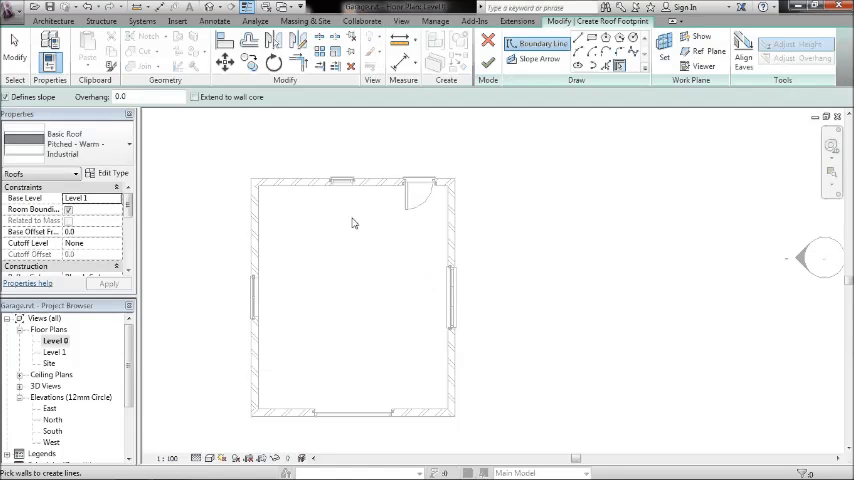
mouse_move(504, 118)
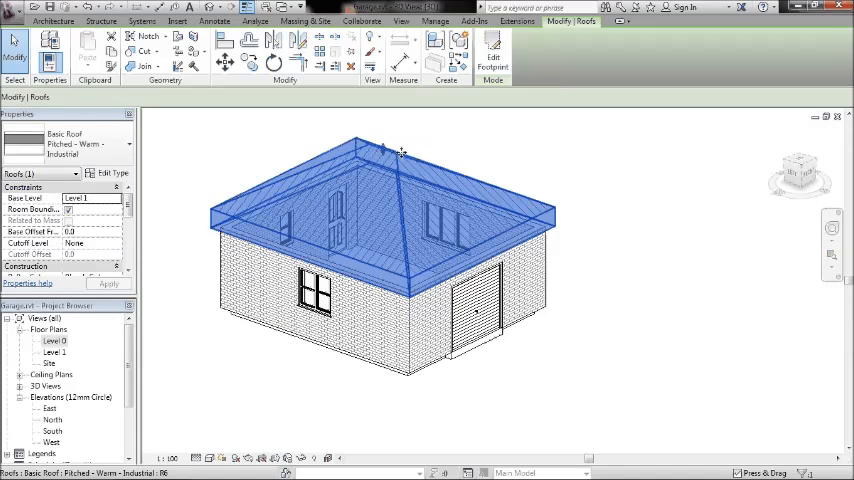
mouse_move(64, 144)
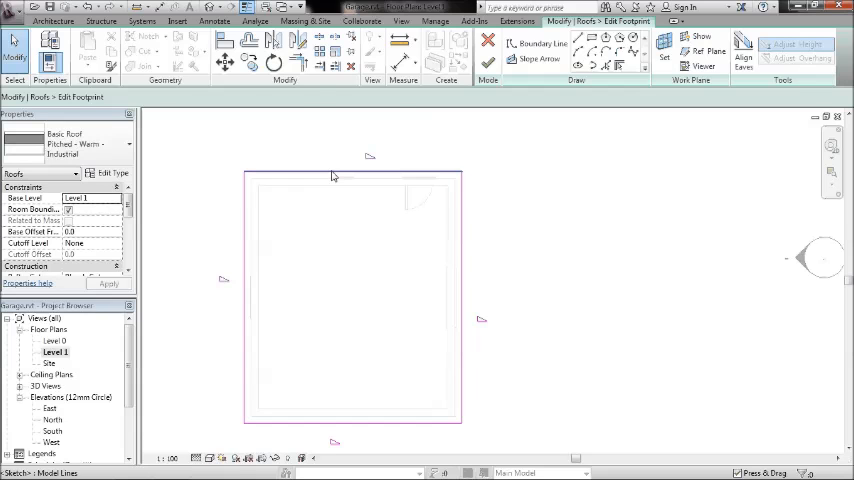
Finish the footprint edit and reselect the roof in the 3D view
left_click(356, 172)
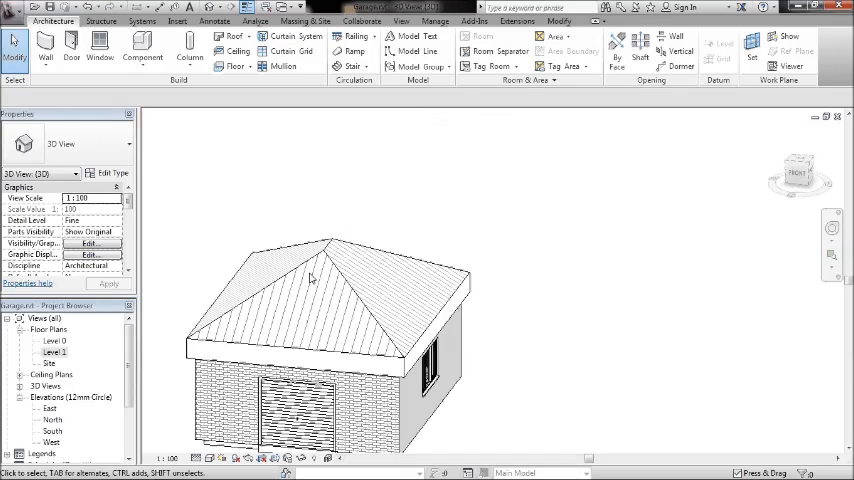
left_click(330, 270)
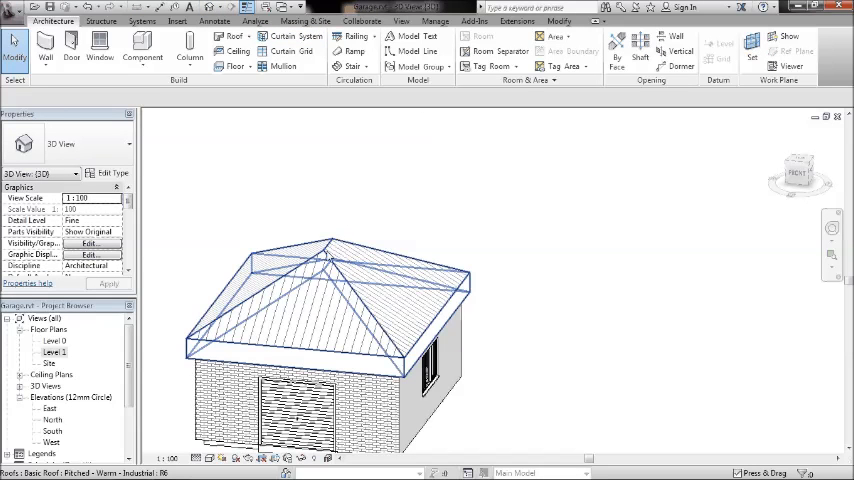
left_click(340, 364)
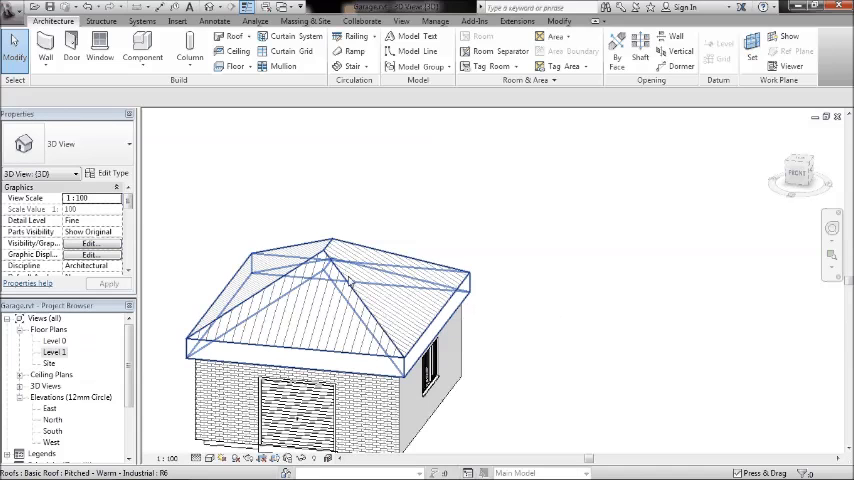
mouse_move(326, 246)
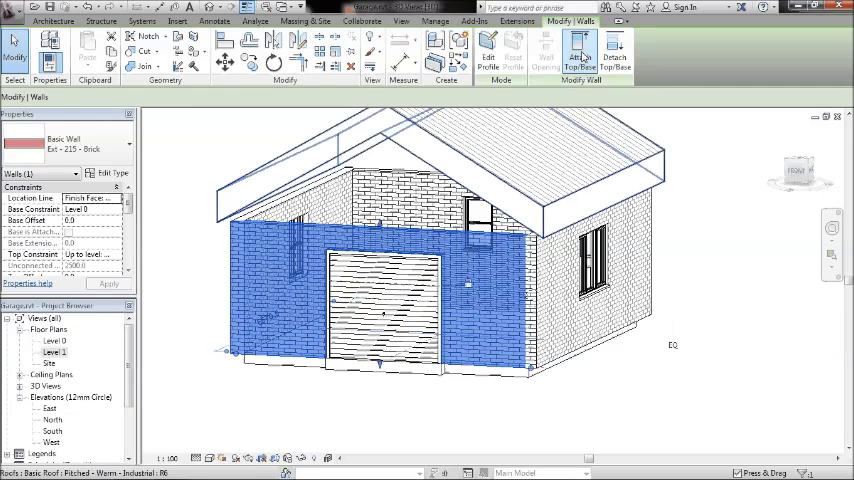
Attach the gable-end walls' tops to the roof and orbit to check the other side
left_click(580, 60)
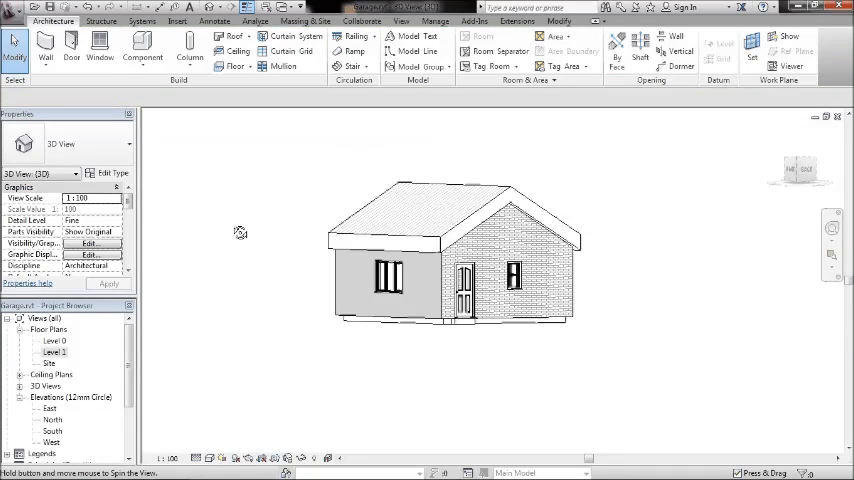
left_click_drag(240, 232, 508, 340)
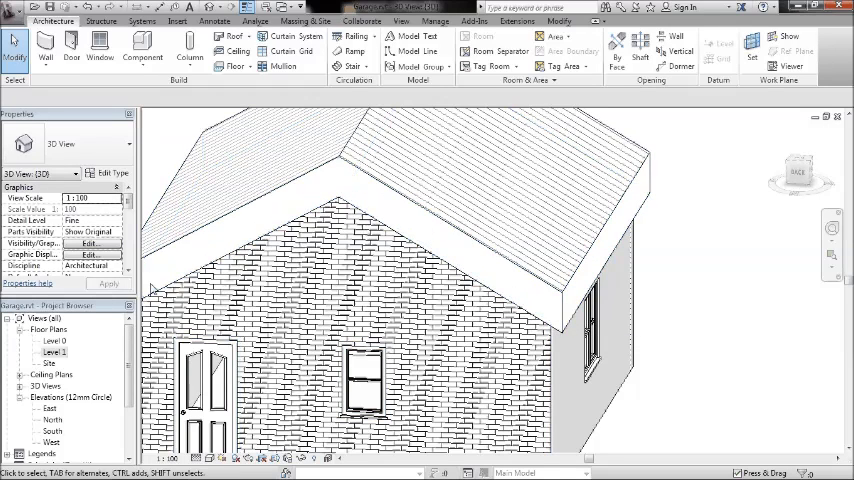
Show the East elevation with its Level 0 and Level 1 markers
double_click(48, 408)
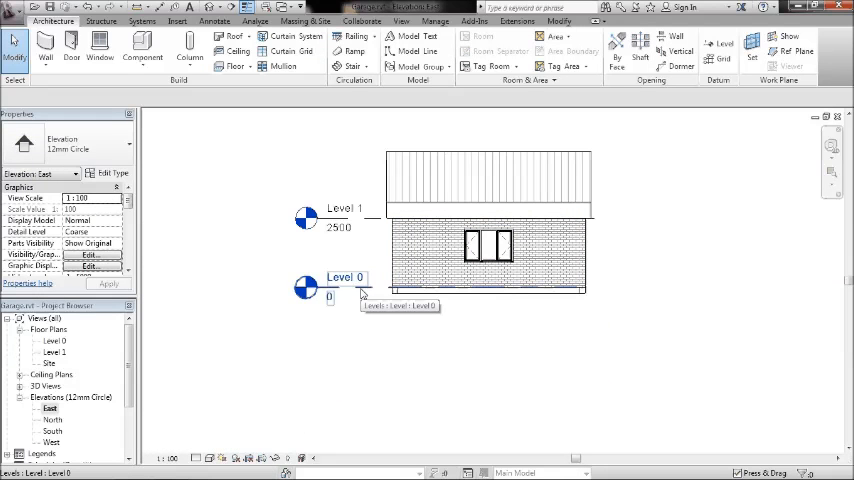
mouse_move(336, 340)
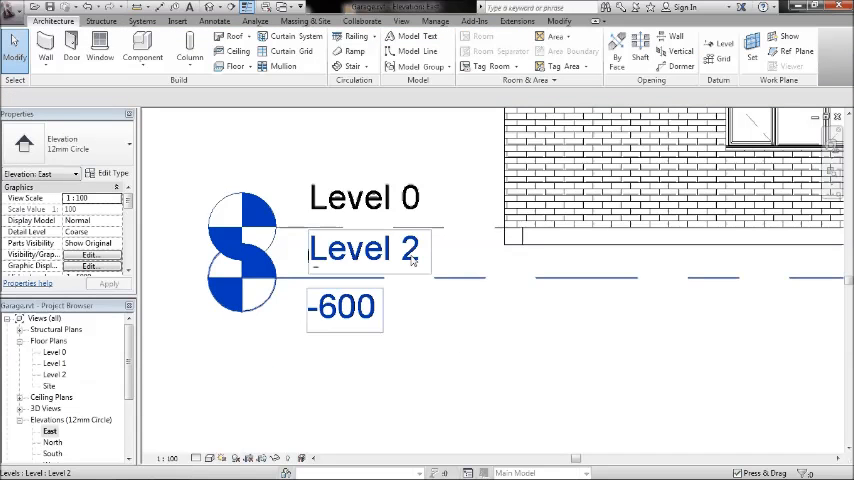
Name the new -600 level TOF and accept renaming its matching views
left_click(364, 248)
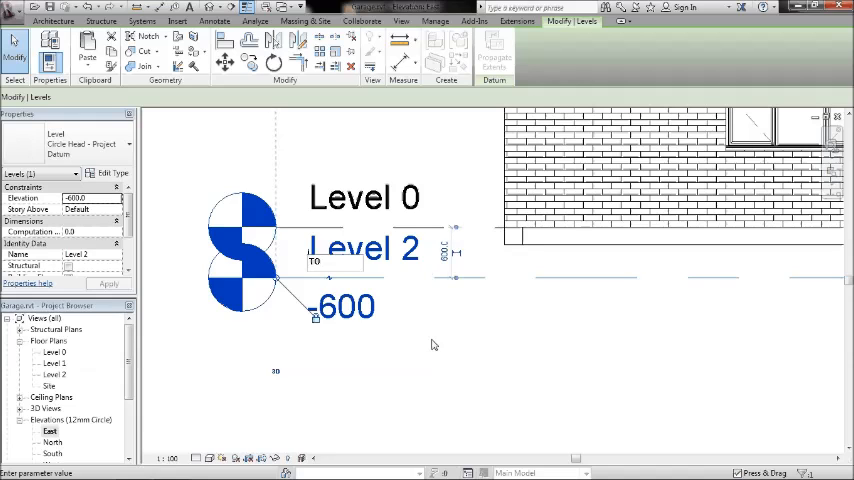
mouse_move(448, 346)
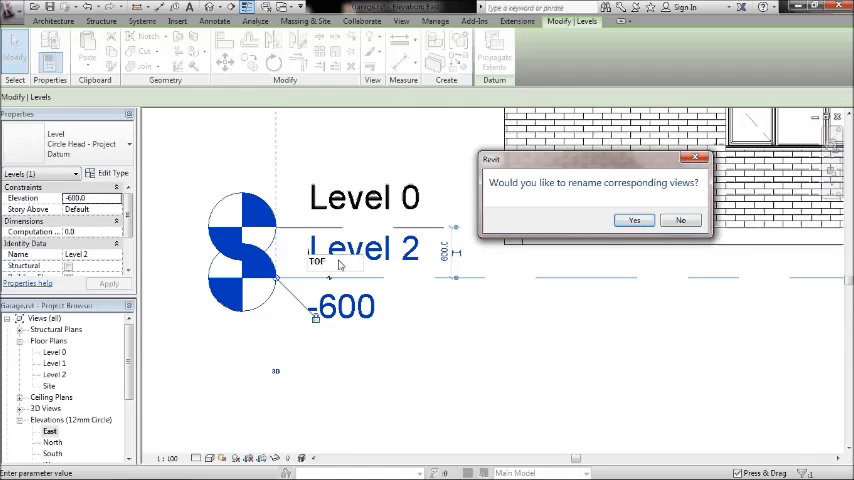
left_click(634, 220)
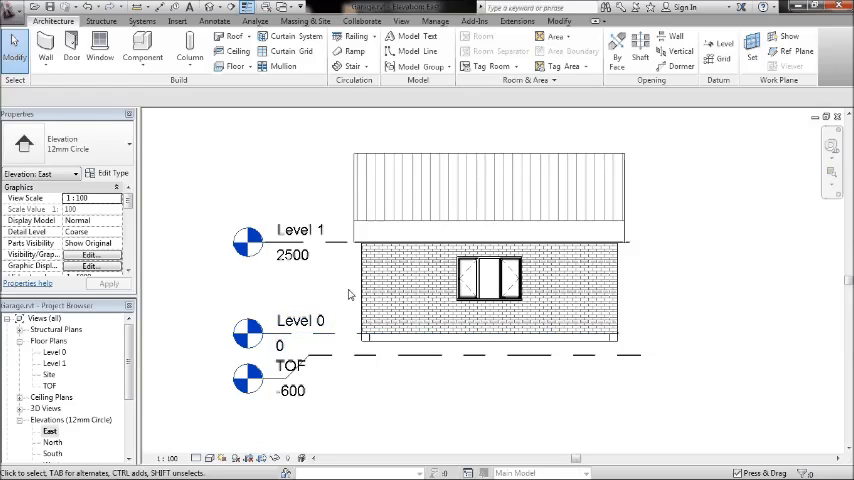
left_click(480, 300)
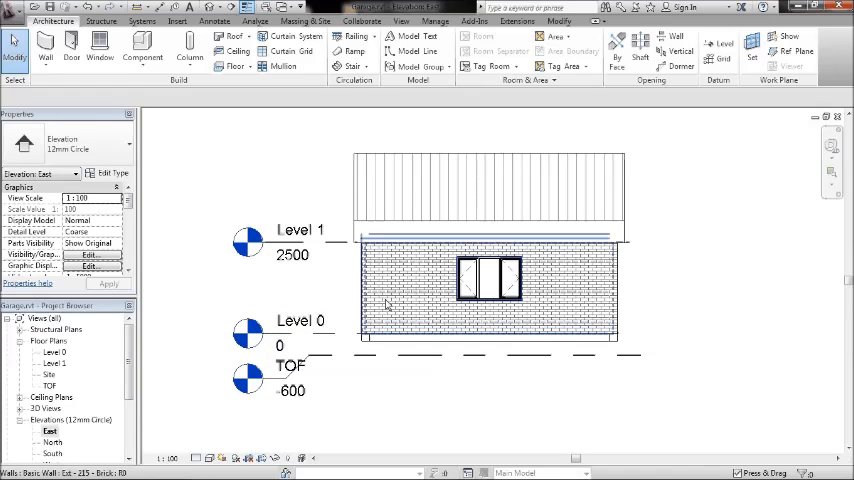
mouse_move(388, 304)
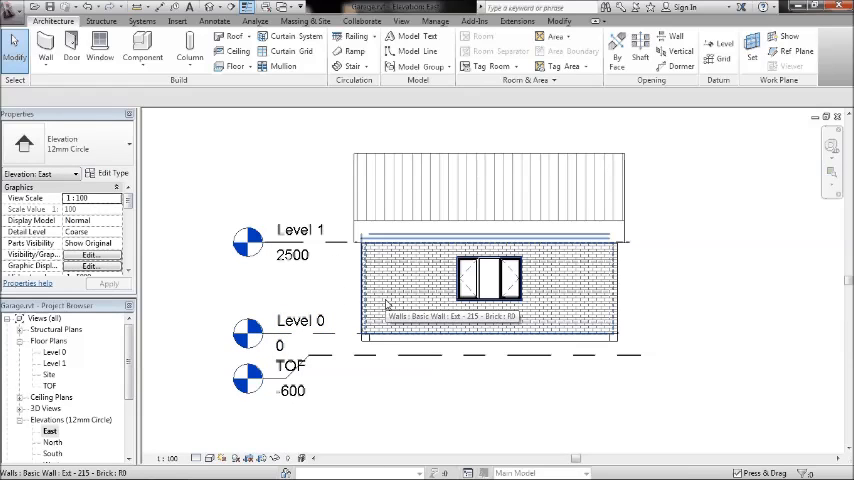